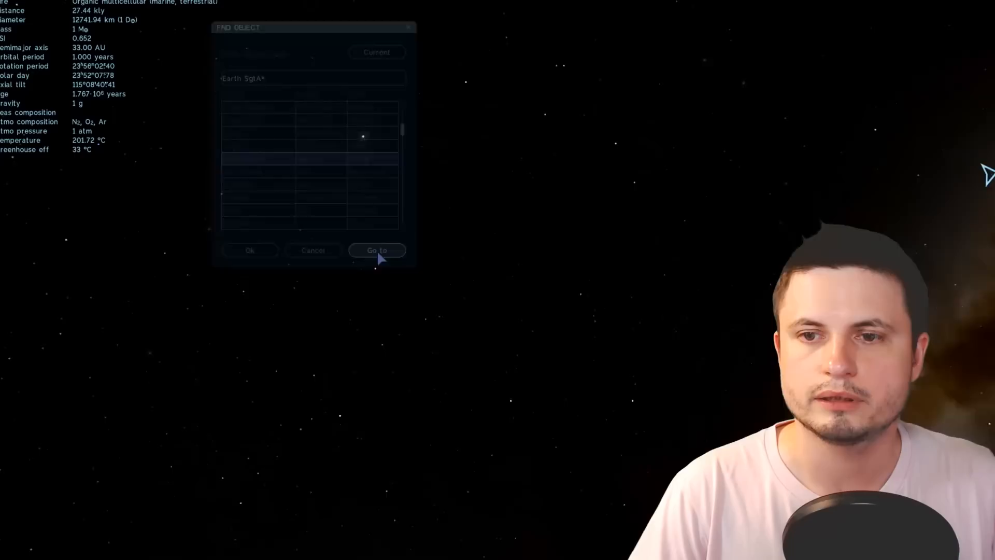
Go to the Earth-like planet beside Sagittarius A* from the Find Object dialog.
{"action": "left_click", "coordinate": [377, 249]}
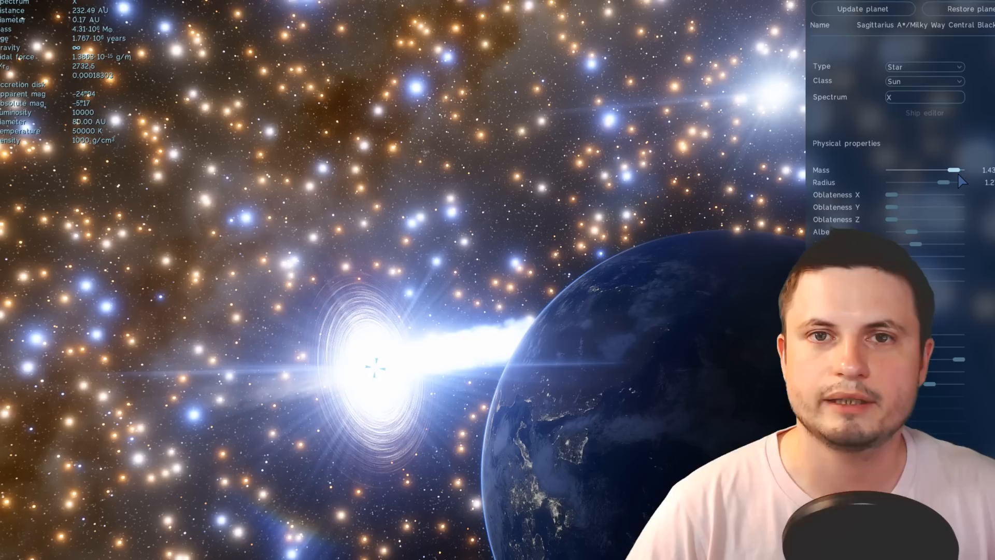
{"action": "left_click_drag", "start_coordinate": [942, 170], "coordinate": [952, 170]}
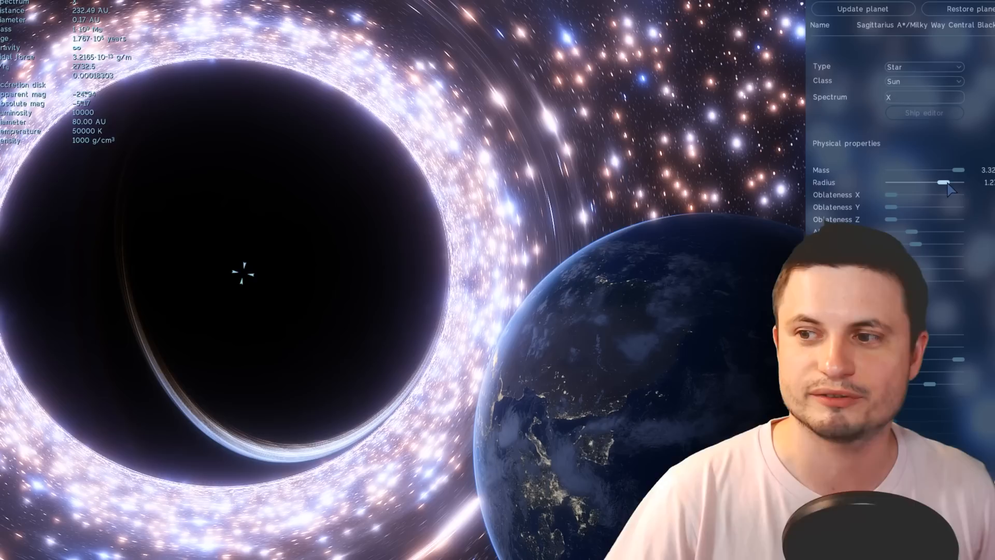
Enlarge Sagittarius A*'s radius with the slider to about 165 AU diameter.
{"action": "left_click_drag", "start_coordinate": [930, 183], "coordinate": [945, 183]}
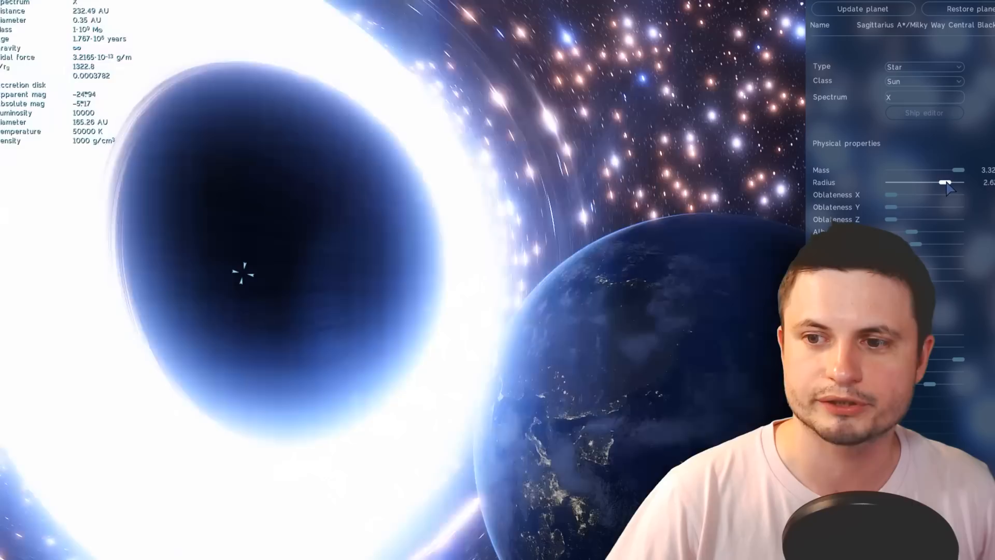